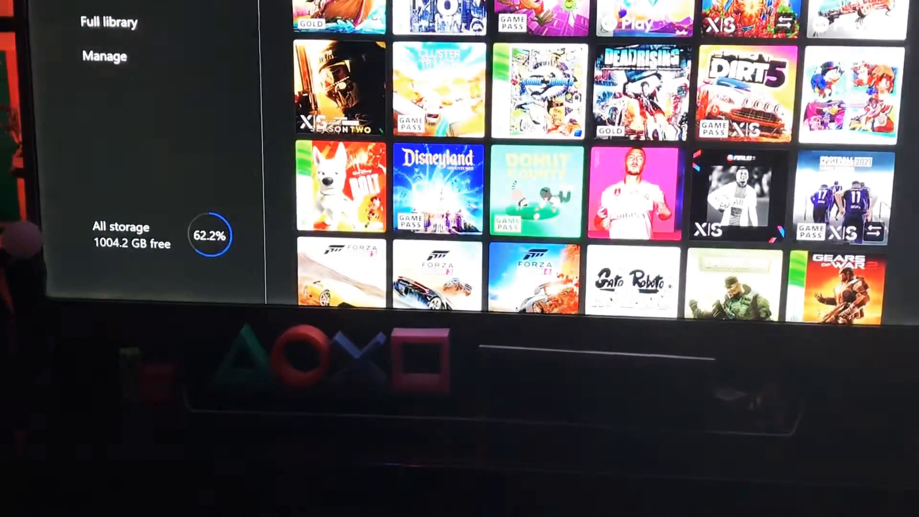
Open the storage devices overview showing internal storage at 97.7% full
{"action": "left_click", "coordinate": [104, 56]}
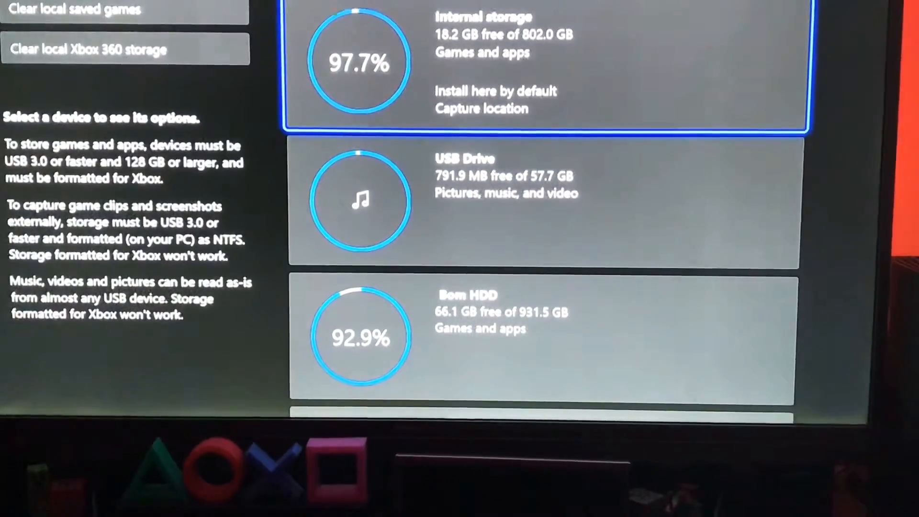
Scroll through the storage devices toward Internal storage's transfer list
{"action": "scroll", "scroll_direction": "down", "scroll_amount": 3}
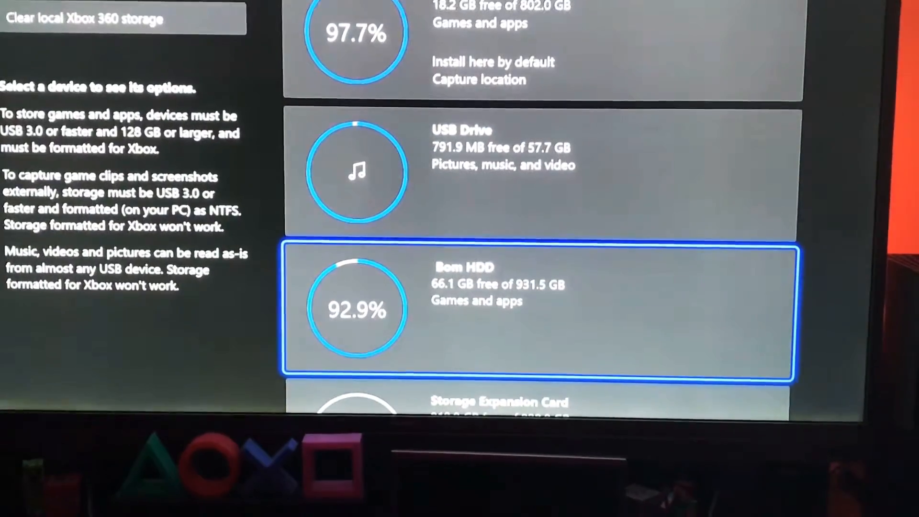
{"action": "scroll", "scroll_direction": "down", "scroll_amount": 3}
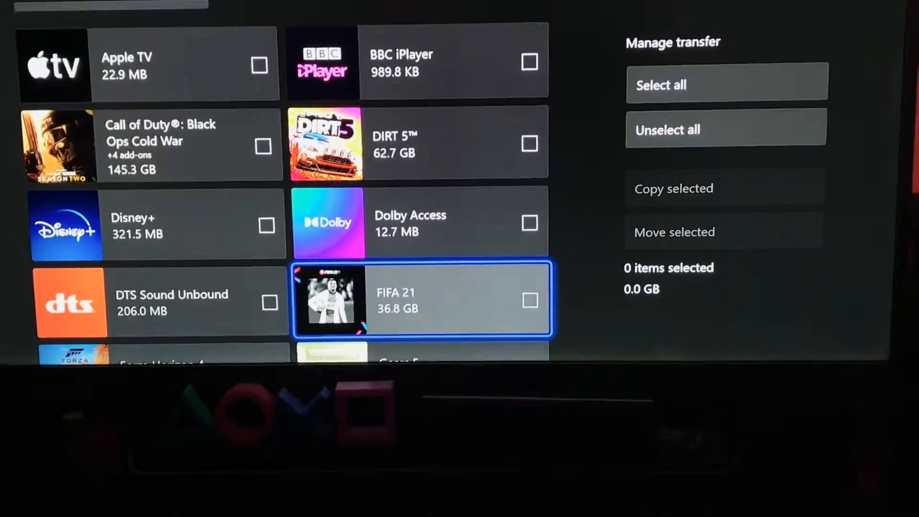
Select FIFA 21 (36.8 GB) and move it off internal storage
{"action": "left_click", "coordinate": [530, 300]}
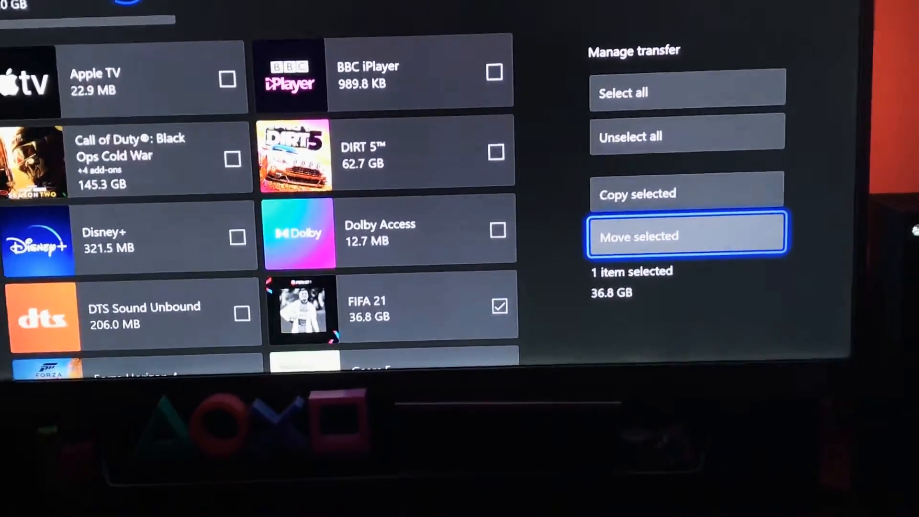
{"action": "left_click", "coordinate": [686, 237]}
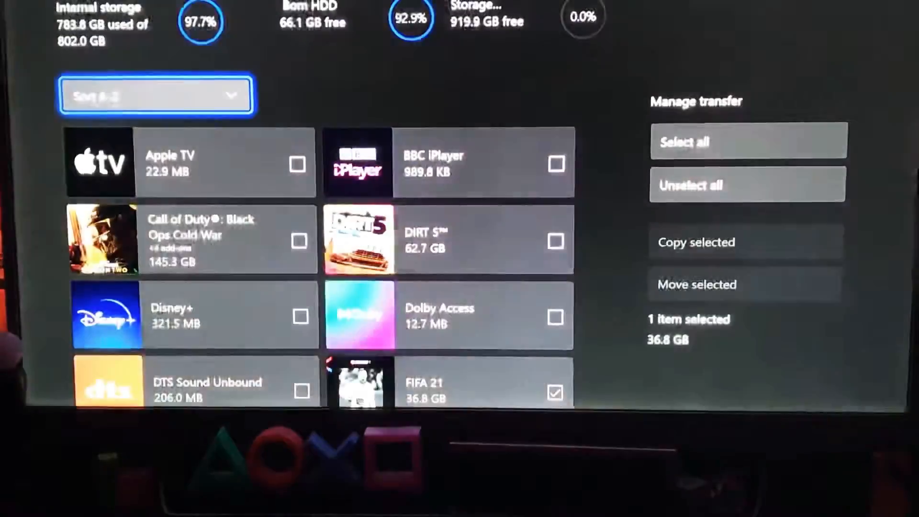
{"action": "left_click", "coordinate": [697, 284]}
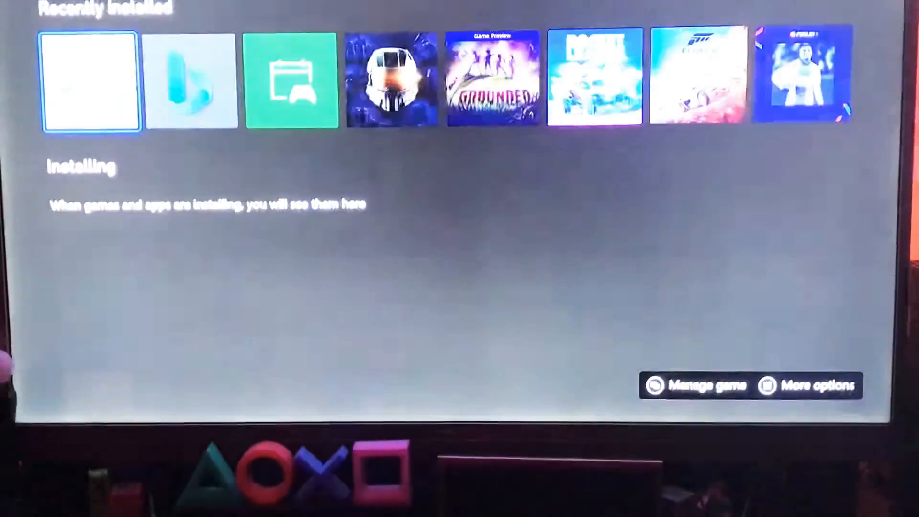
Return from the queue to the full My games & apps library
{"action": "scroll", "scroll_direction": "left", "scroll_amount": 3}
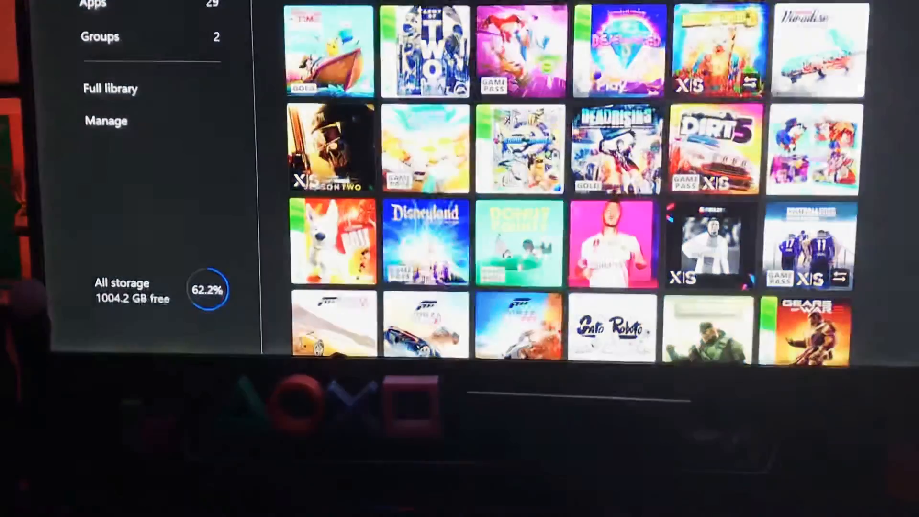
View internal storage's transfer list, now 55.9 GB free without FIFA 21
{"action": "left_click", "coordinate": [106, 120]}
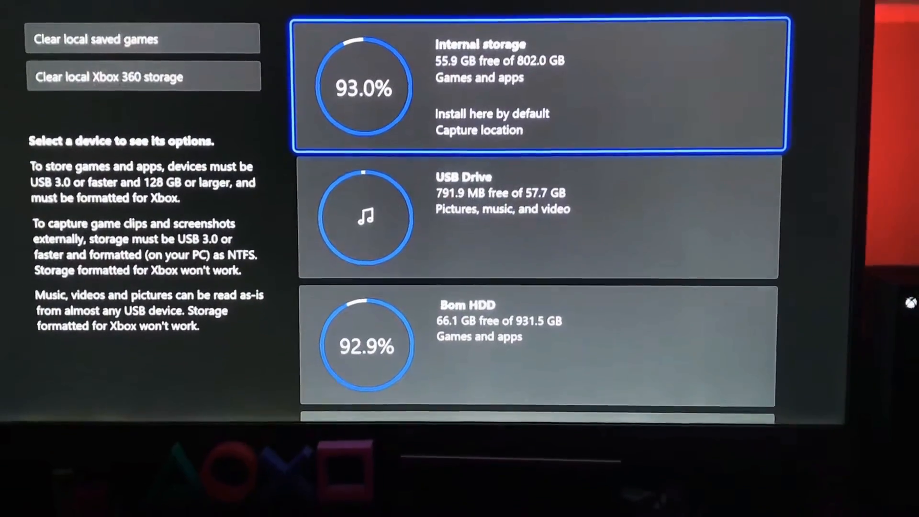
{"action": "left_click", "coordinate": [540, 88]}
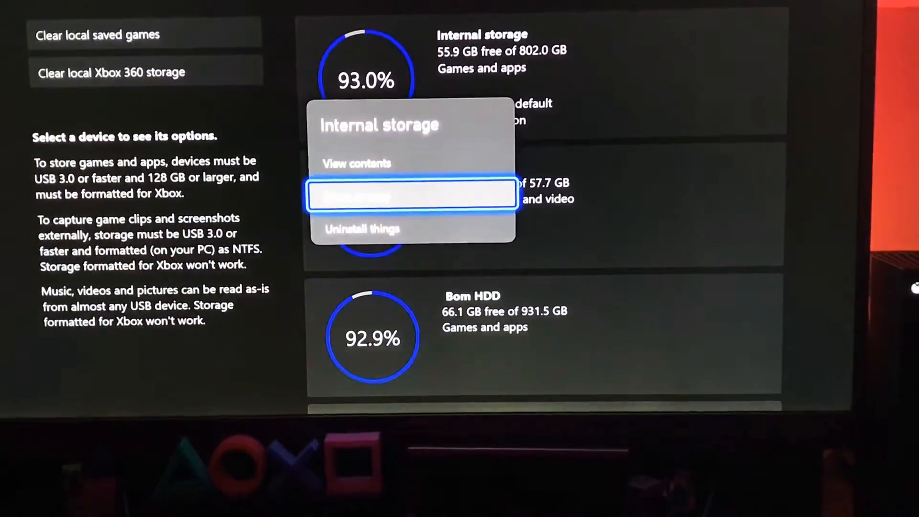
{"action": "left_click", "coordinate": [411, 194]}
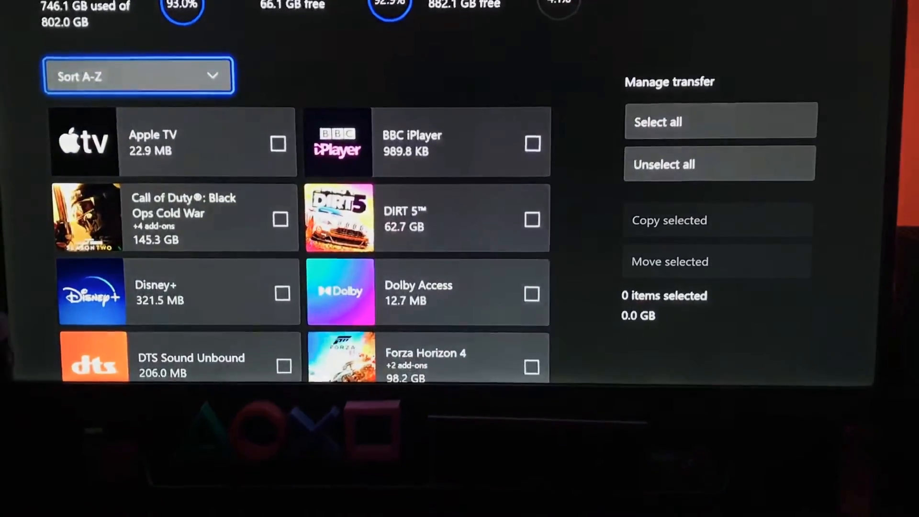